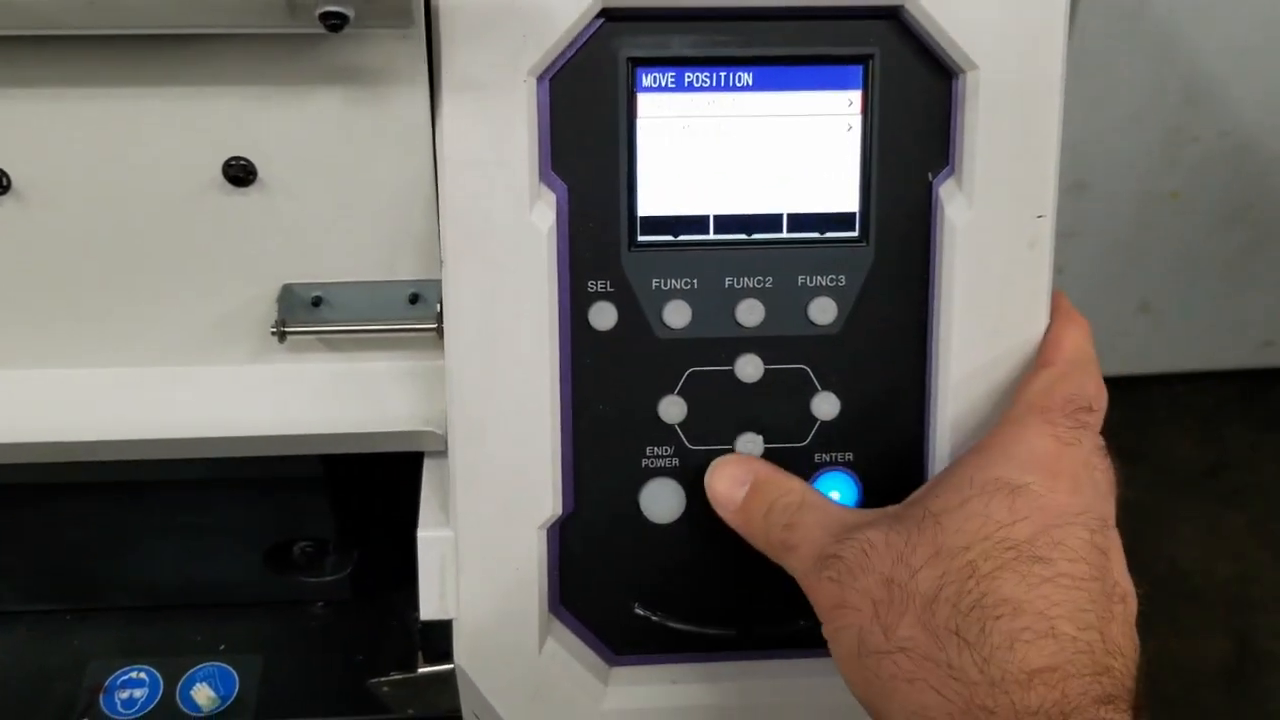
Step: Select CARRIAGE OUT from the MOVE POSITION choices to send the carriage to maintenance position
{"action": "left_click", "coordinate": [744, 450]}
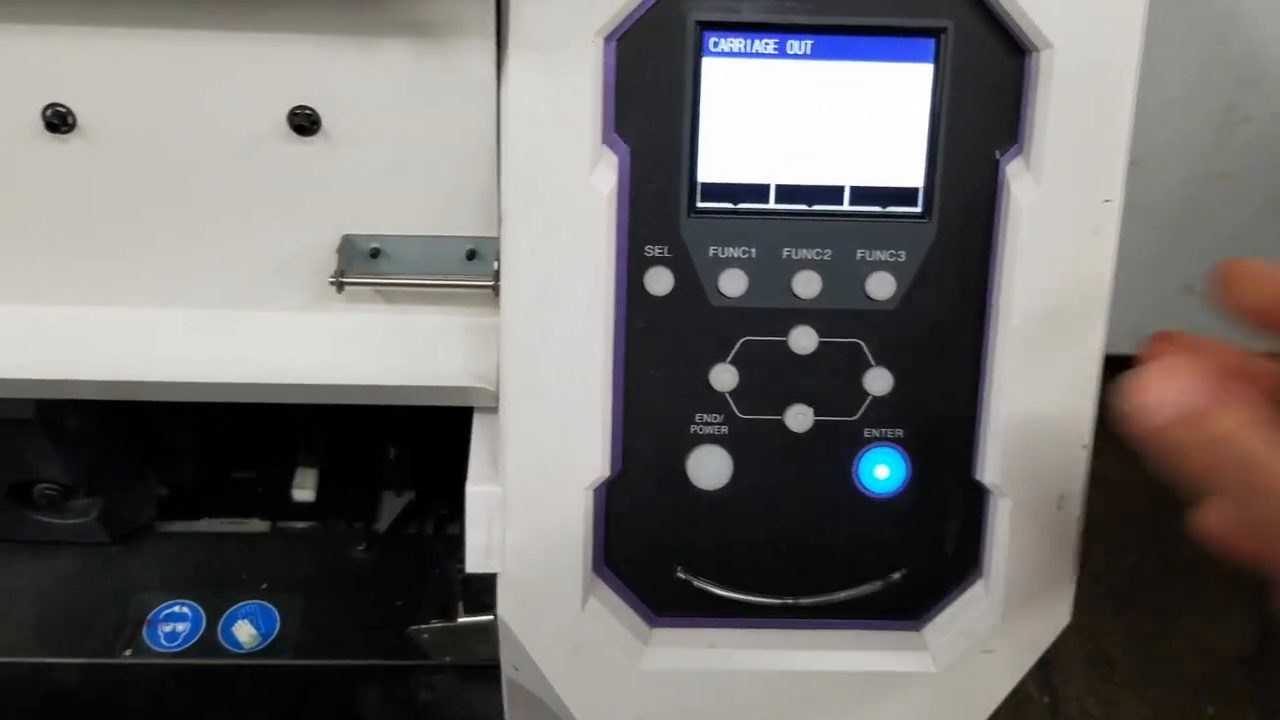